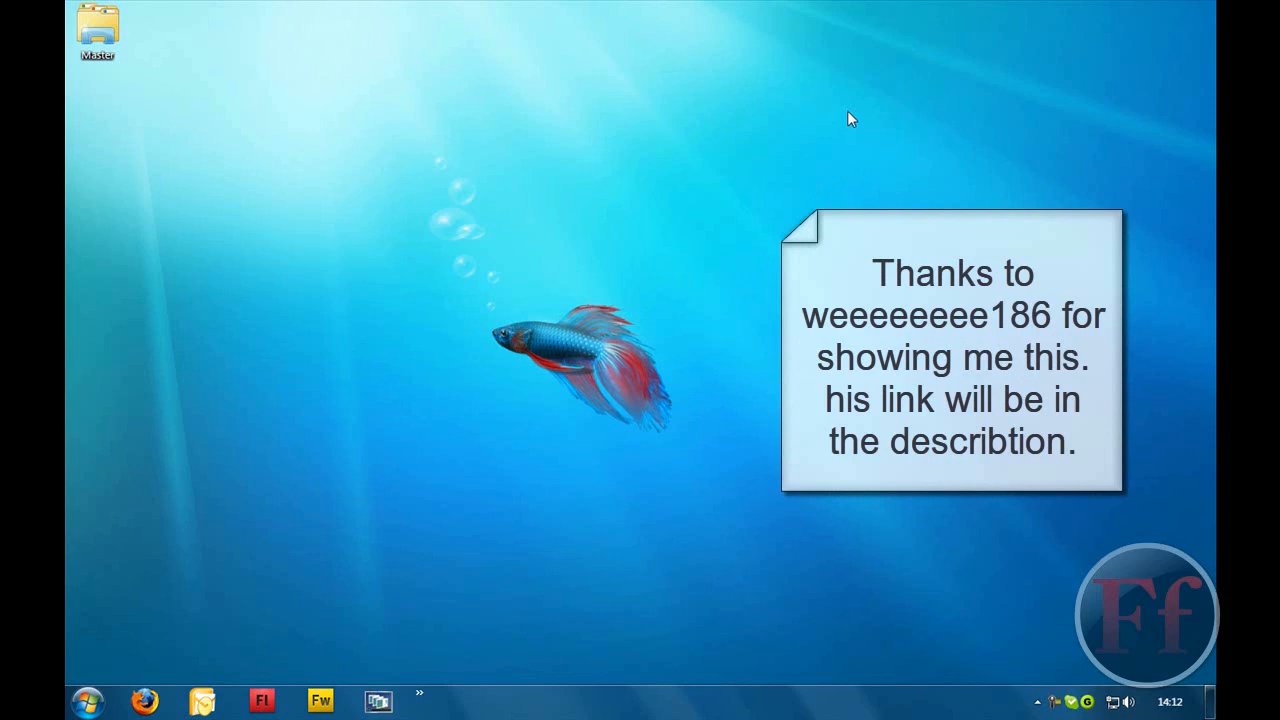
{"action": "mouse_move", "coordinate": [274, 118]}
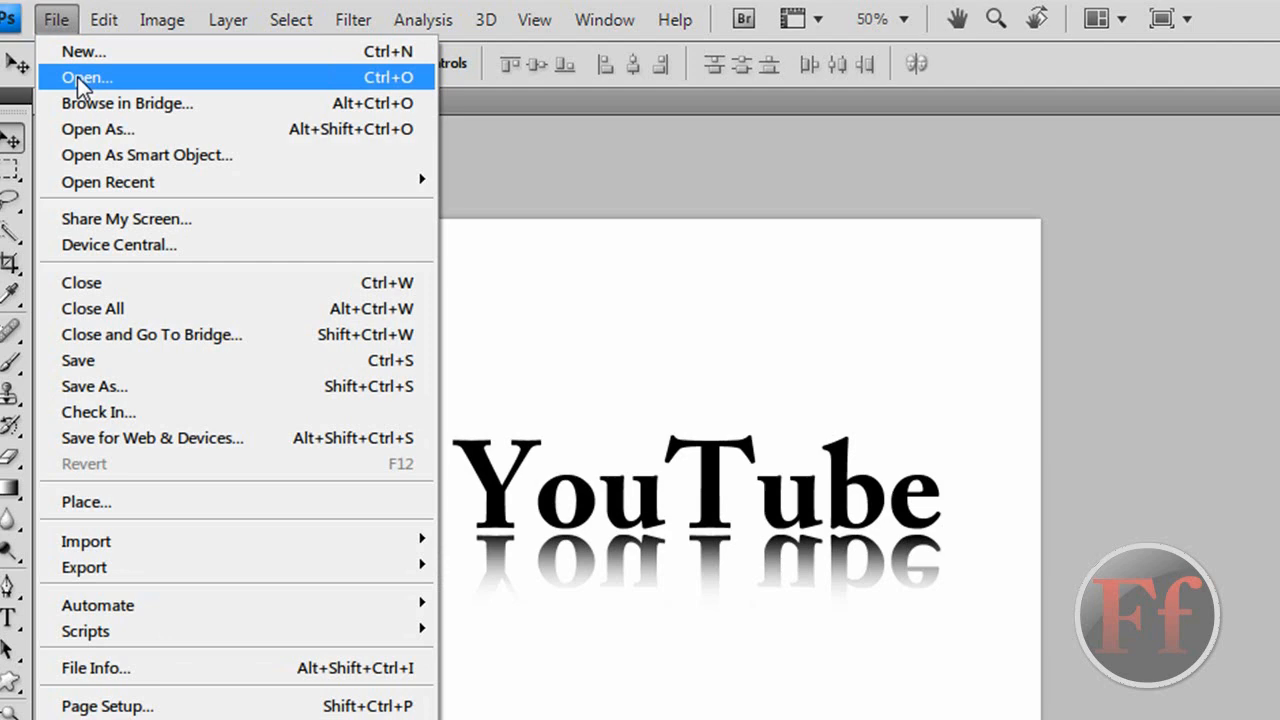
Create a new 1000×1000 px, 72 ppi document with a white background
{"action": "left_click", "coordinate": [82, 52]}
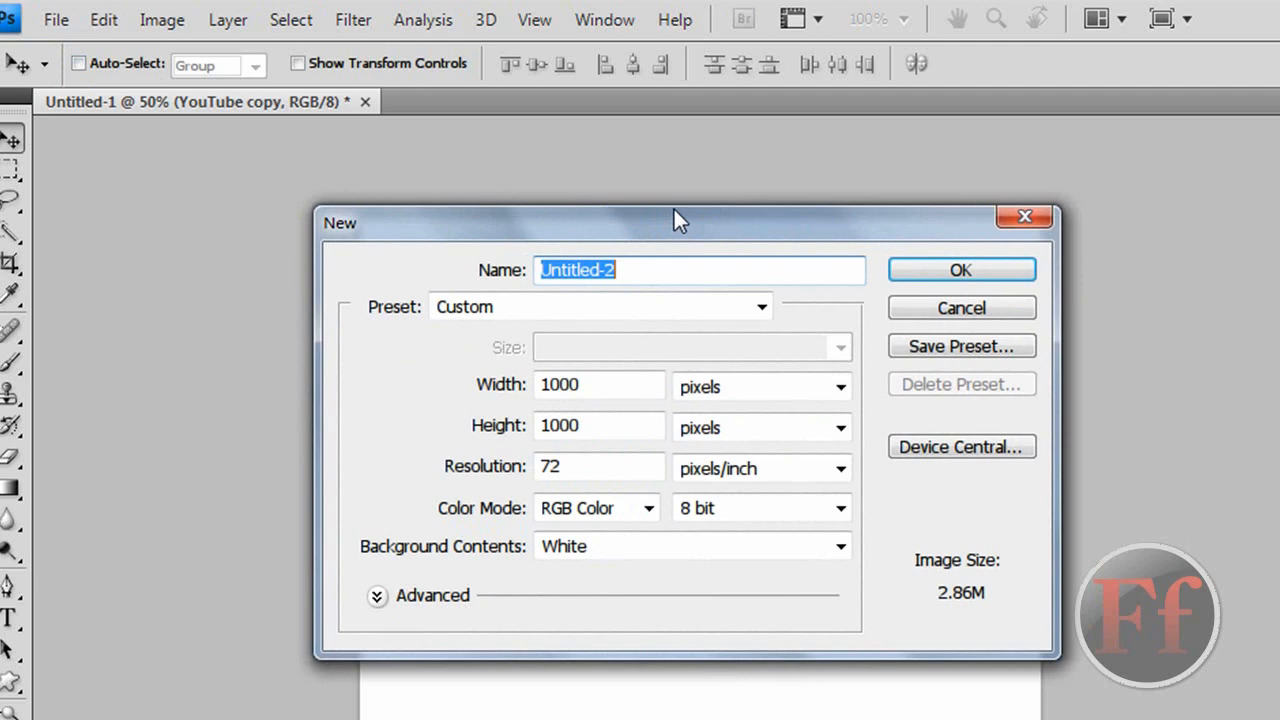
{"action": "left_click", "coordinate": [960, 268]}
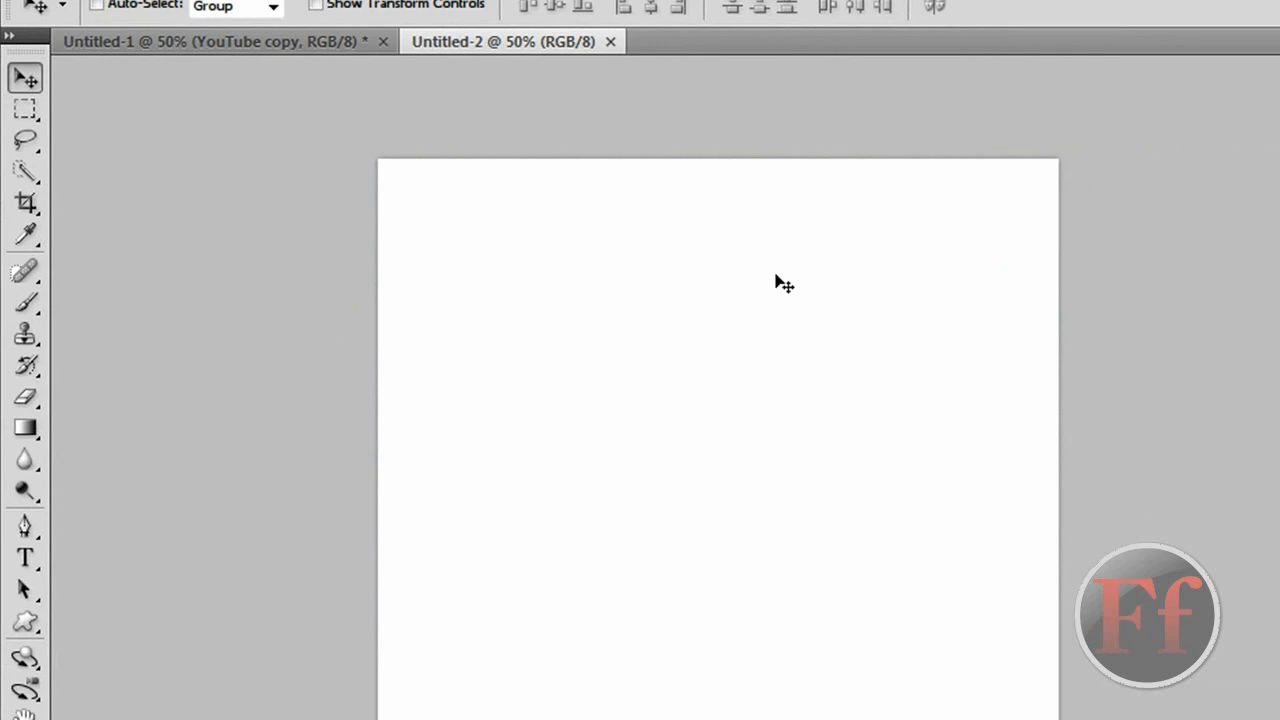
Add the word 'YouTube' in large black serif type across the middle of the canvas
{"action": "left_click_drag", "start_coordinate": [398, 302], "coordinate": [1012, 538]}
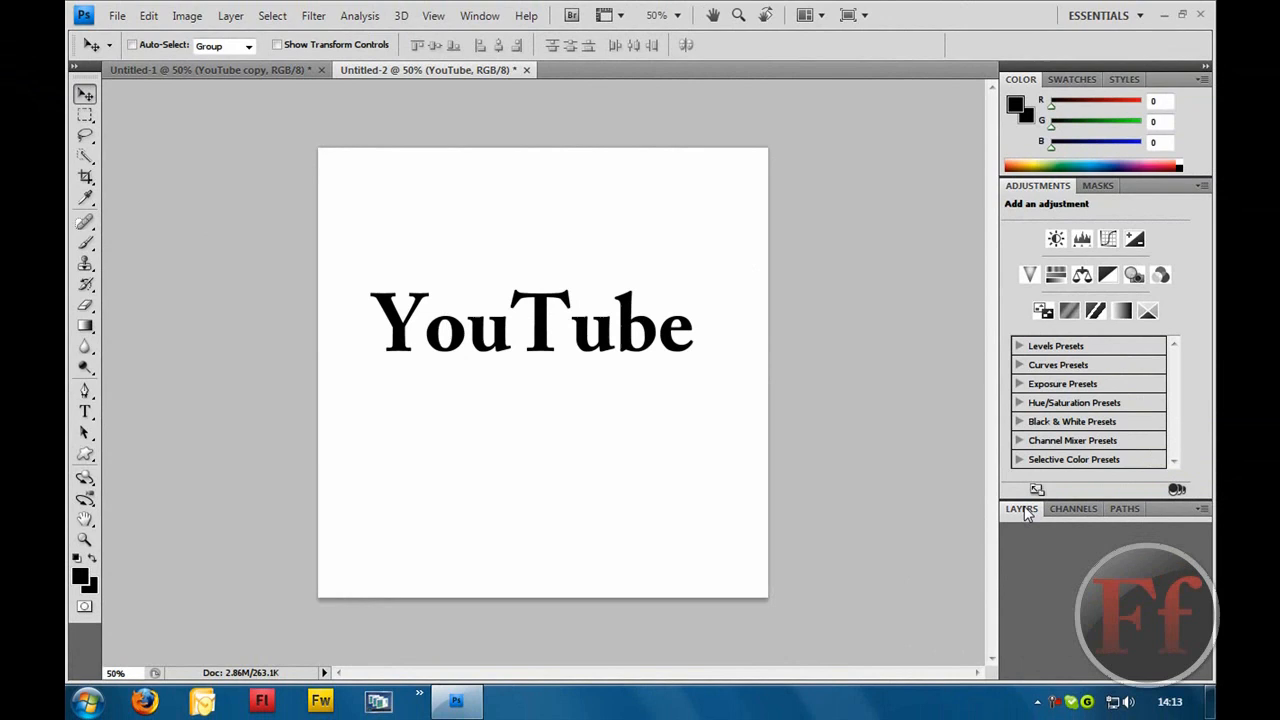
Duplicate the YouTube text layer from the Layers panel
{"action": "left_click", "coordinate": [480, 16]}
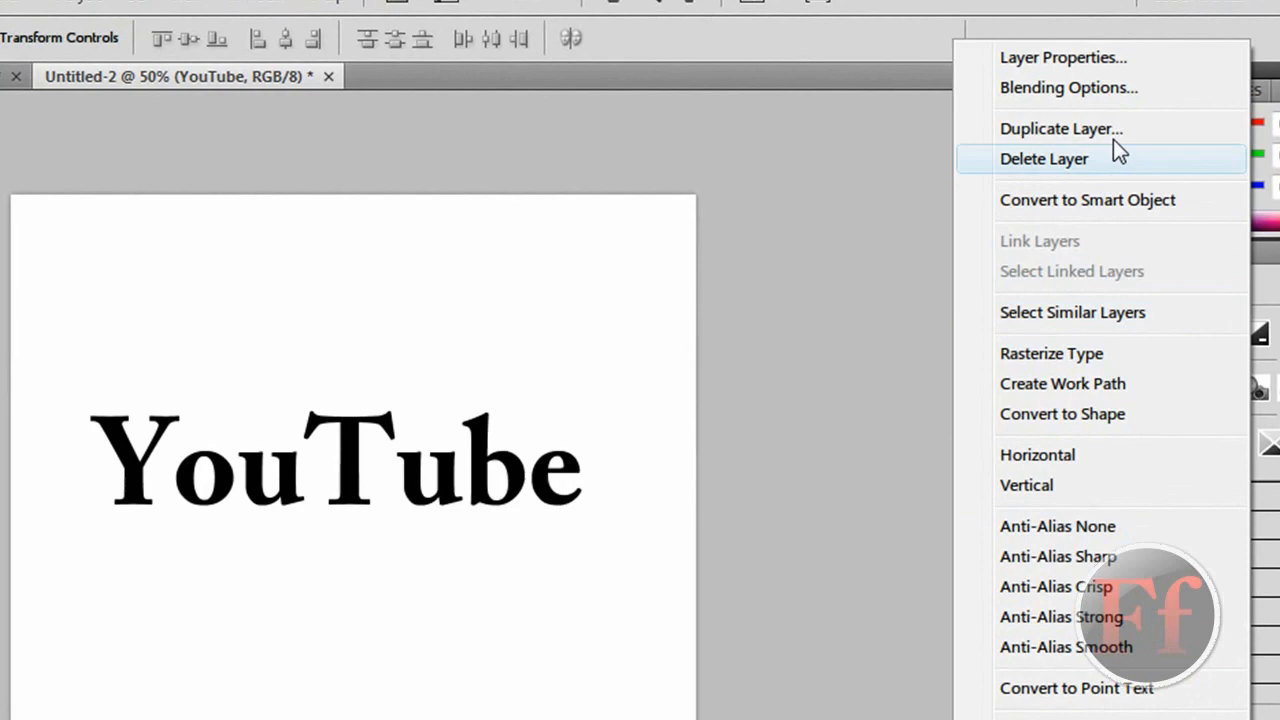
{"action": "left_click", "coordinate": [1060, 128]}
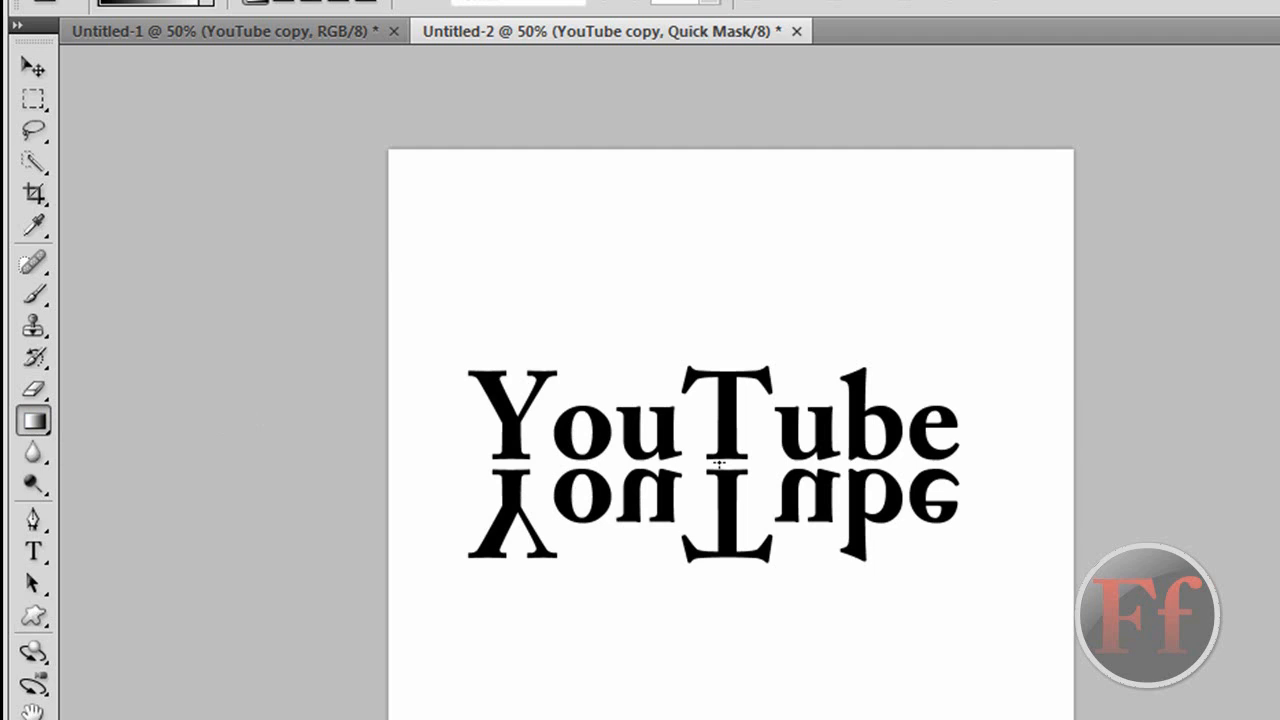
{"action": "mouse_move", "coordinate": [728, 568]}
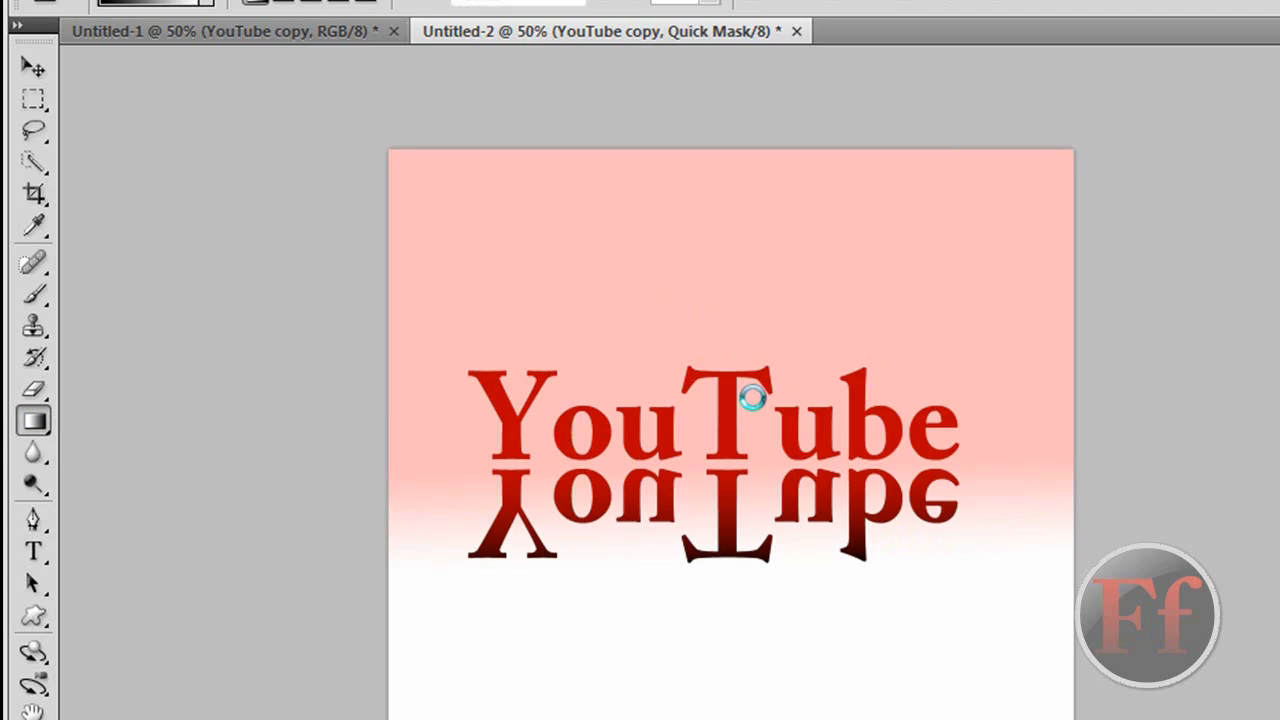
Rasterize the flipped 'YouTube copy' layer, keeping the lower-half selection active
{"action": "right_click", "coordinate": [1096, 586]}
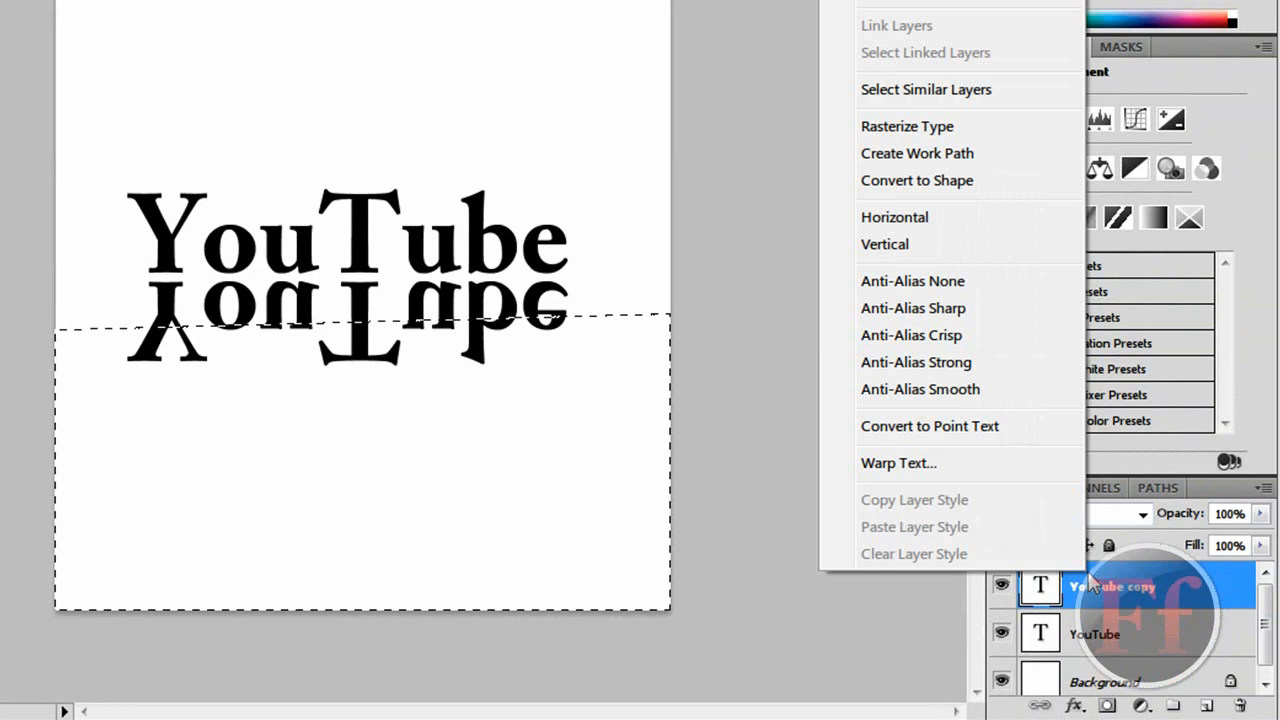
{"action": "left_click", "coordinate": [906, 126]}
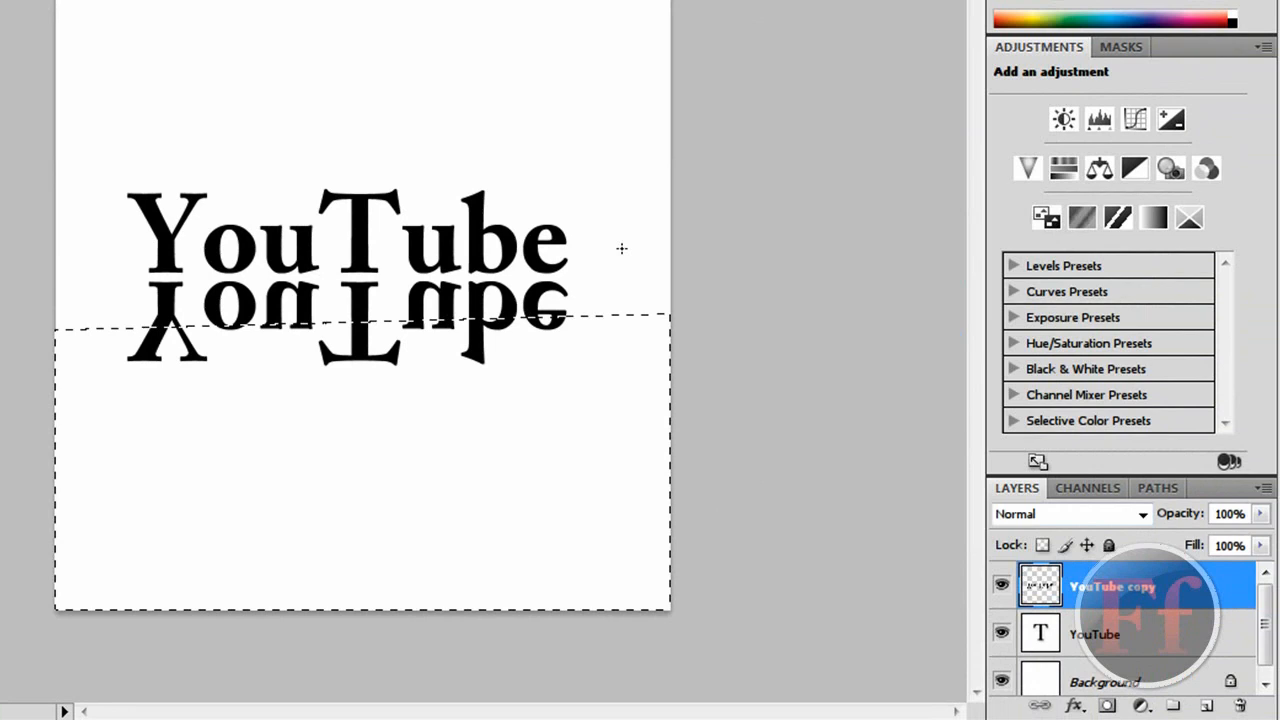
{"action": "mouse_move", "coordinate": [584, 282]}
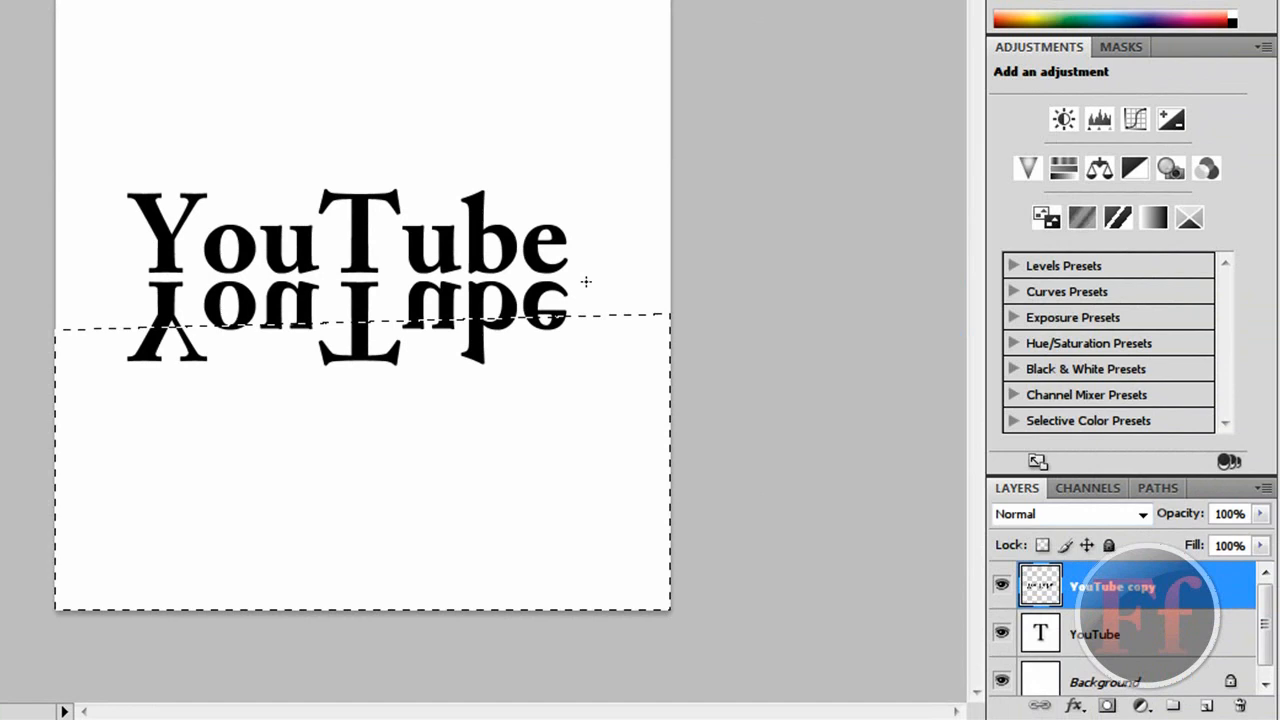